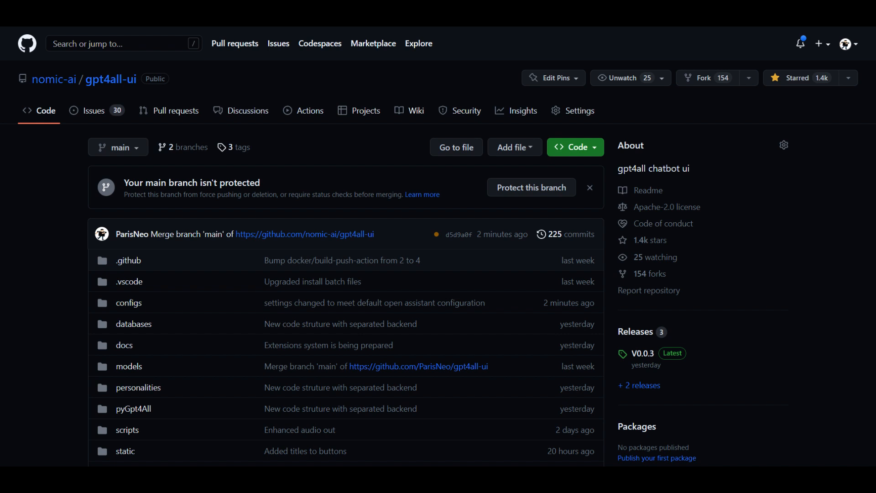
# Download the gpt4all-ui repository as a ZIP from the Code dropdown and open it
pyautogui.click(576, 267)
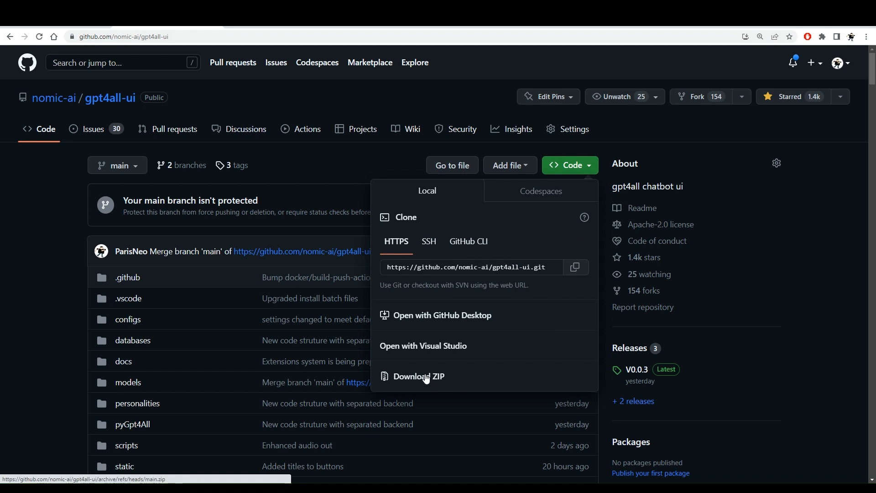
pyautogui.click(419, 377)
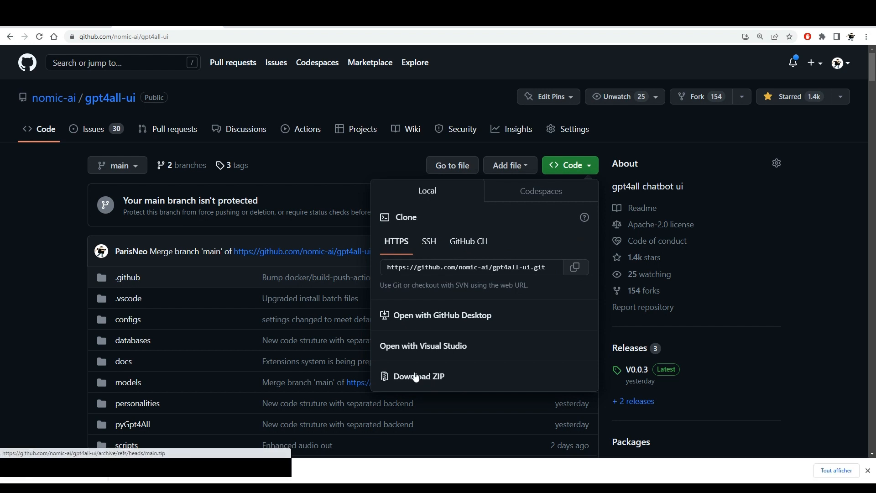
pyautogui.click(418, 376)
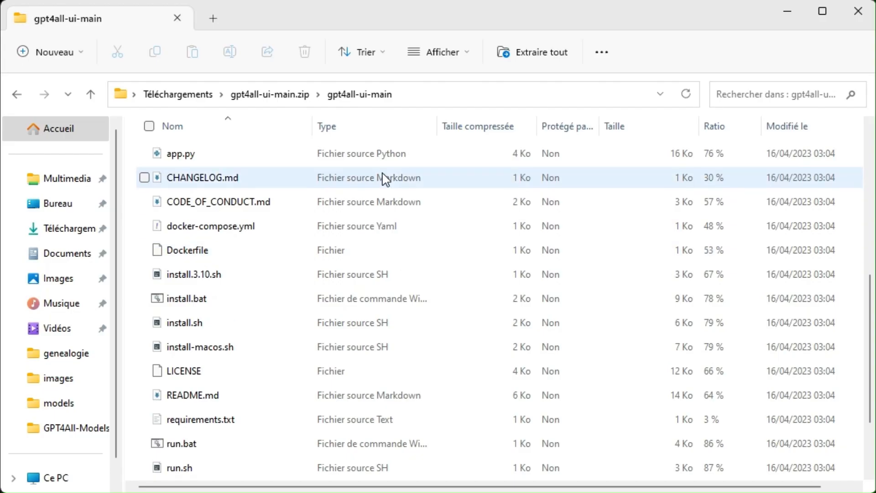
# Browse the gpt4all-ui-main archive contents, highlighting install.bat and install.sh
pyautogui.scroll(3)
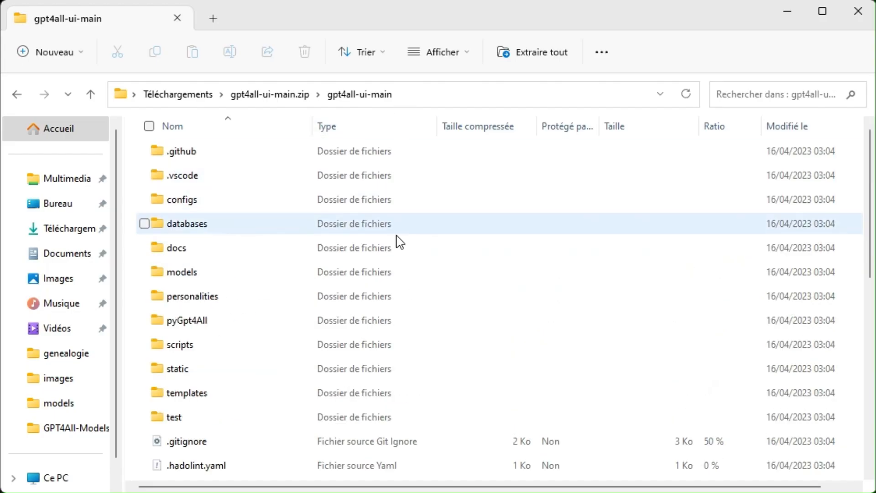
pyautogui.scroll(-3)
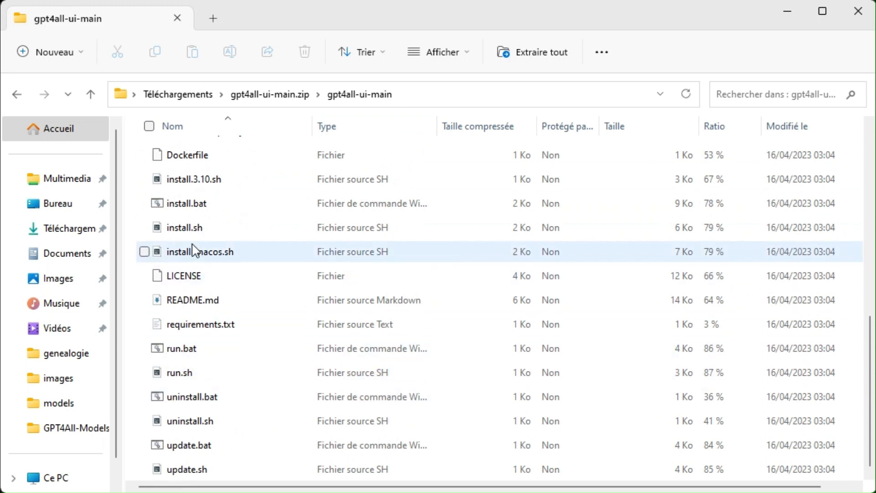
pyautogui.click(190, 203)
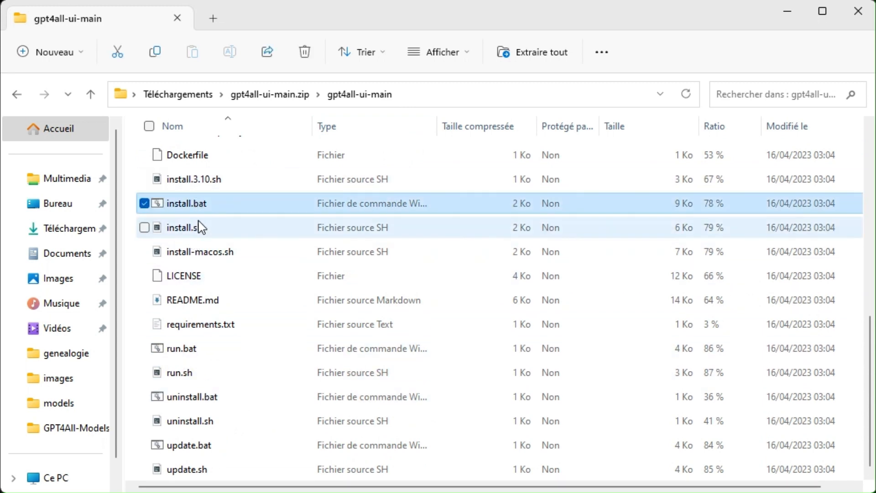
pyautogui.click(199, 227)
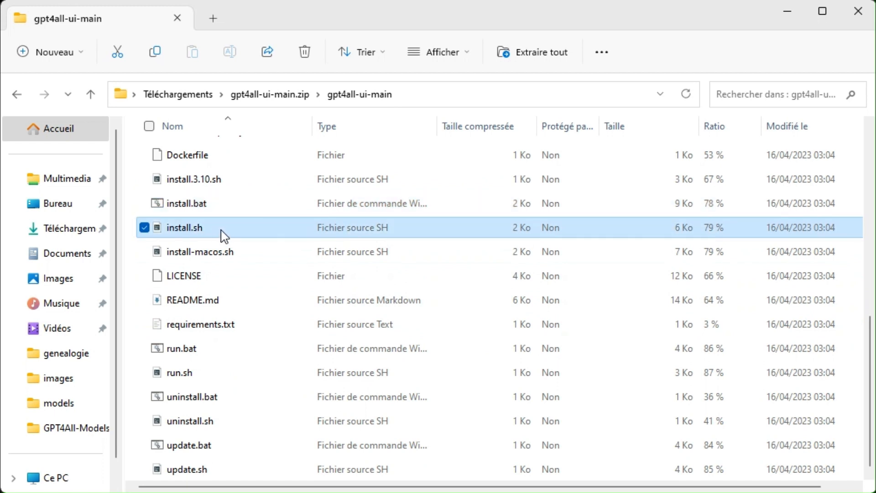
pyautogui.click(190, 202)
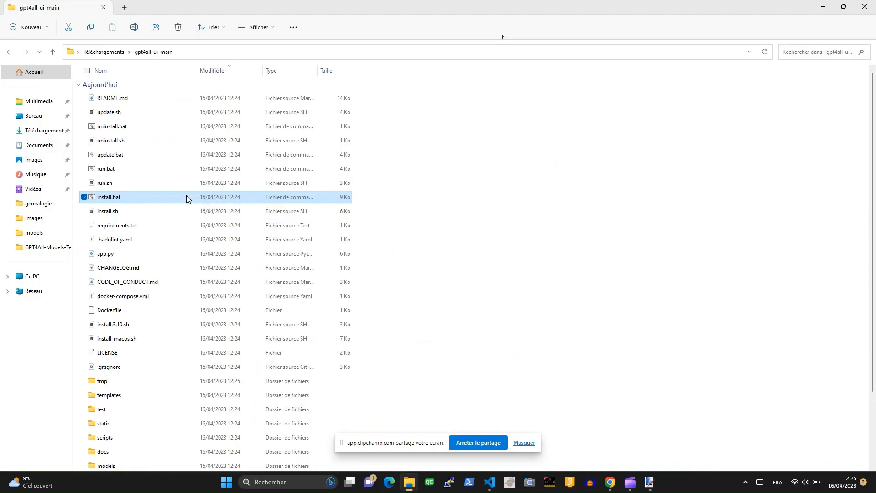
# Run install.bat to install dependencies in a command window
pyautogui.doubleClick(109, 197)
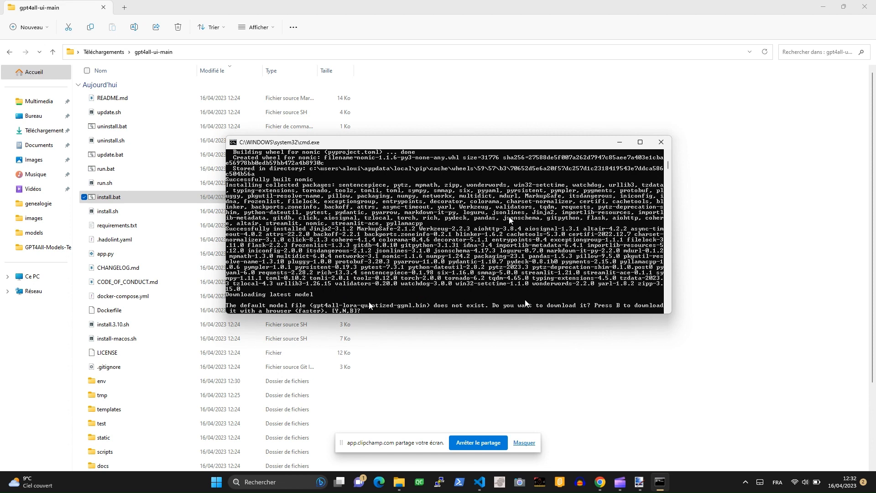
pyautogui.moveTo(408, 310)
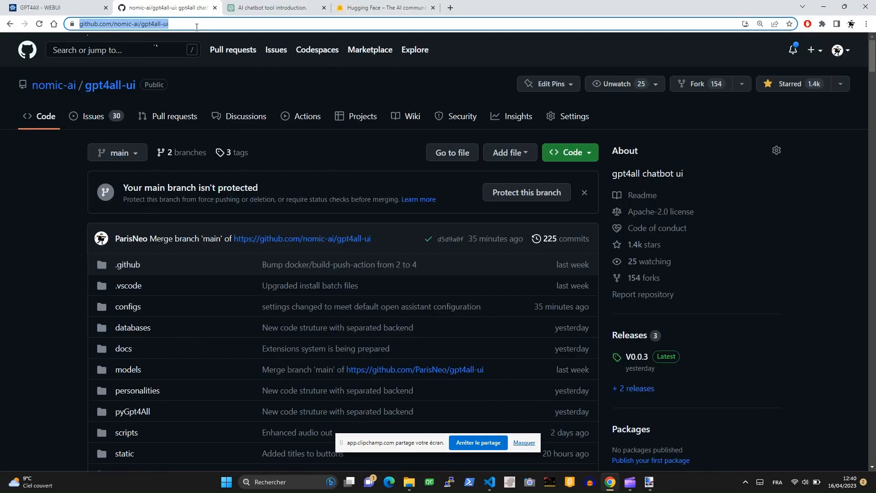
# Scroll the gpt4all-ui README down to the Supported models section
pyautogui.scroll(-3)
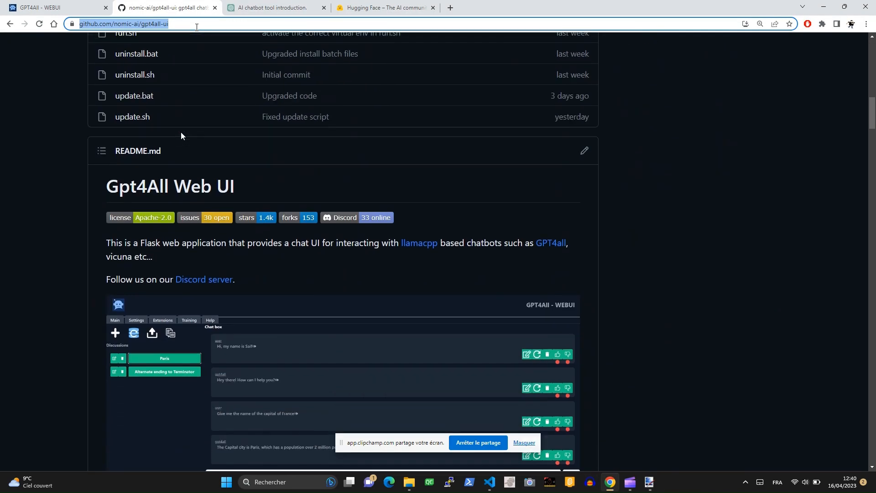
pyautogui.scroll(-3)
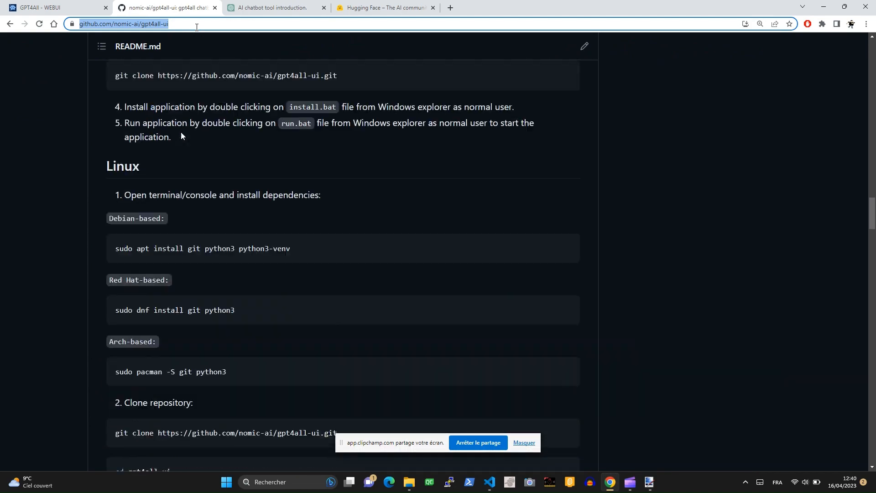
pyautogui.scroll(-3)
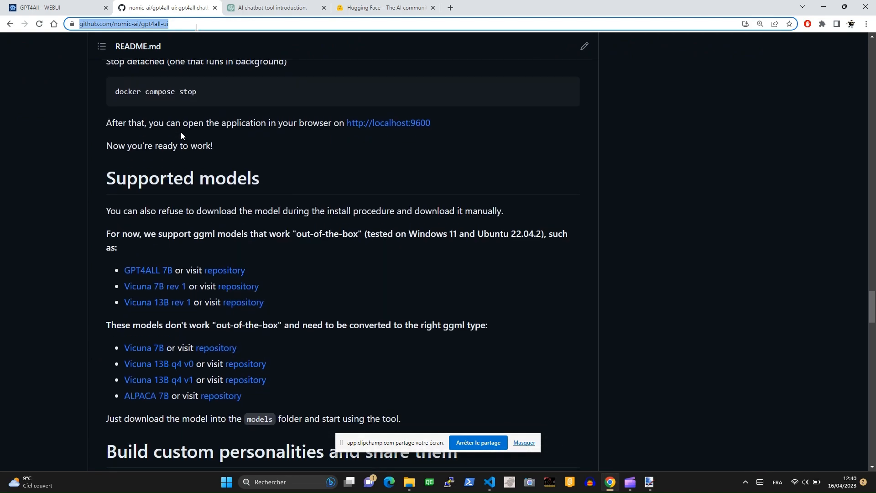
pyautogui.scroll(-3)
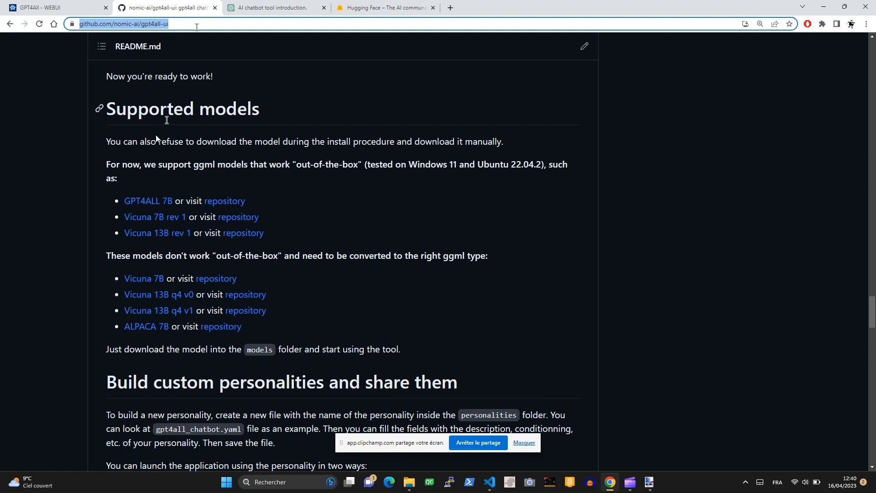
pyautogui.moveTo(242, 233)
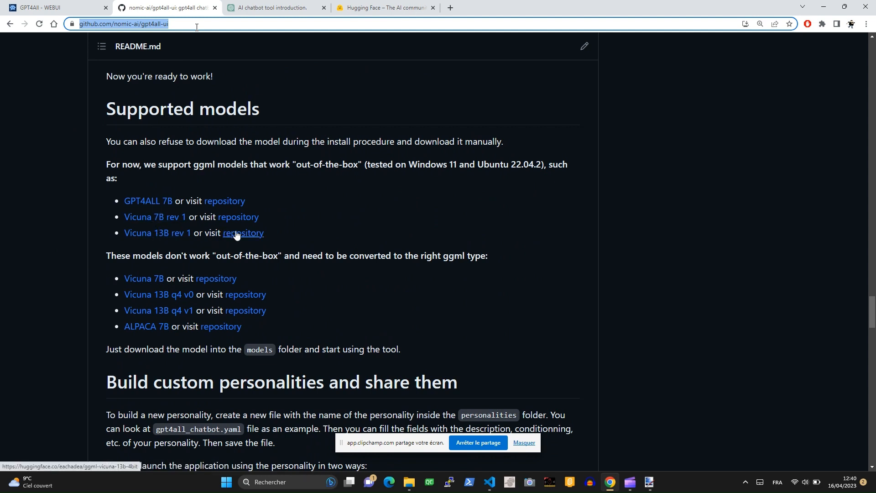
pyautogui.moveTo(277, 152)
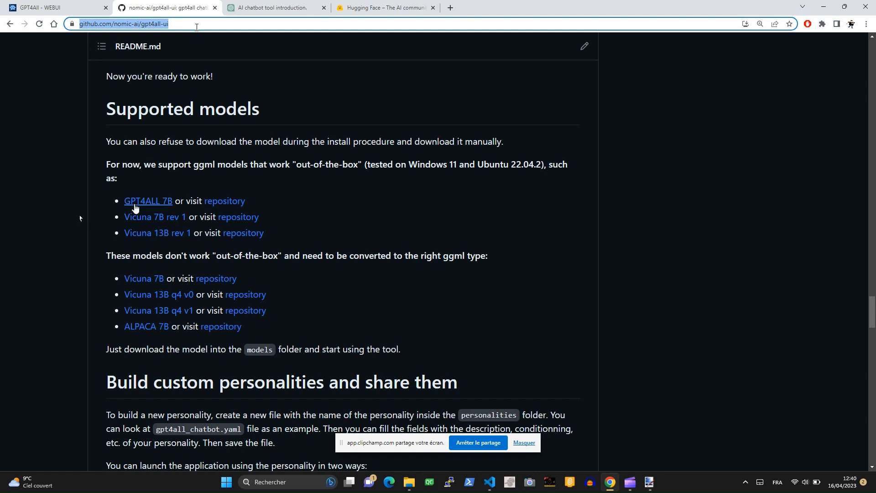
pyautogui.moveTo(138, 206)
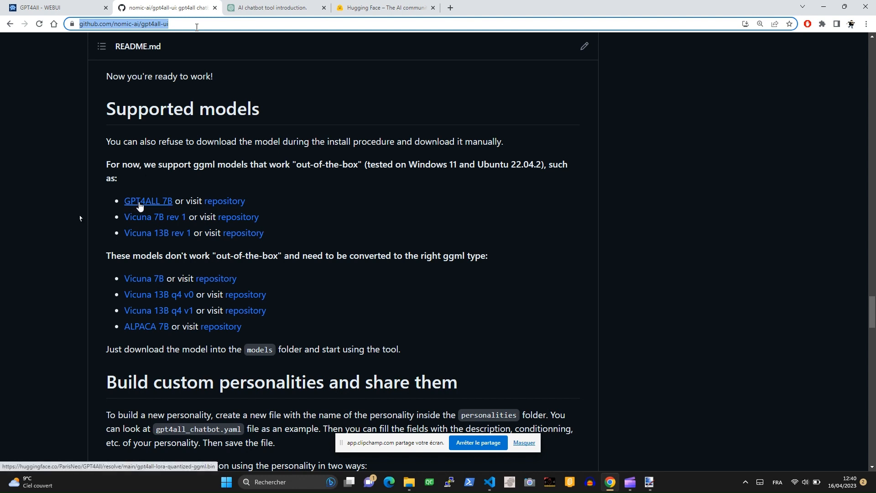
pyautogui.click(148, 201)
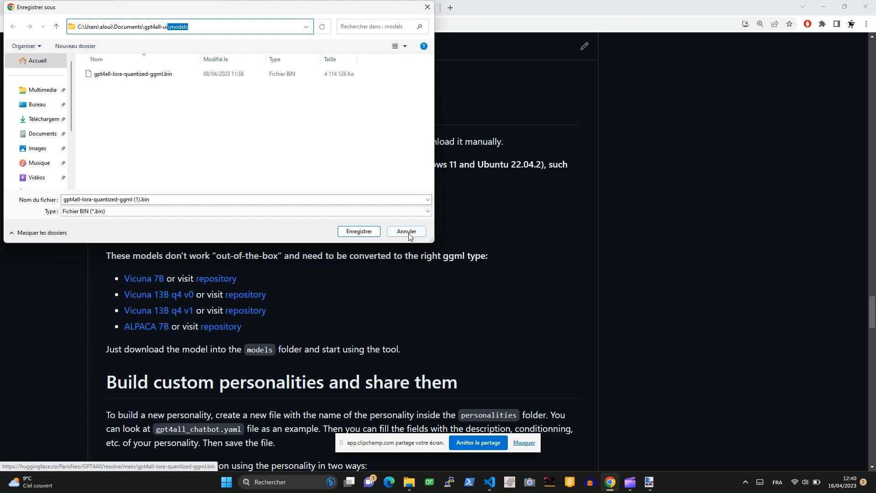
pyautogui.click(407, 231)
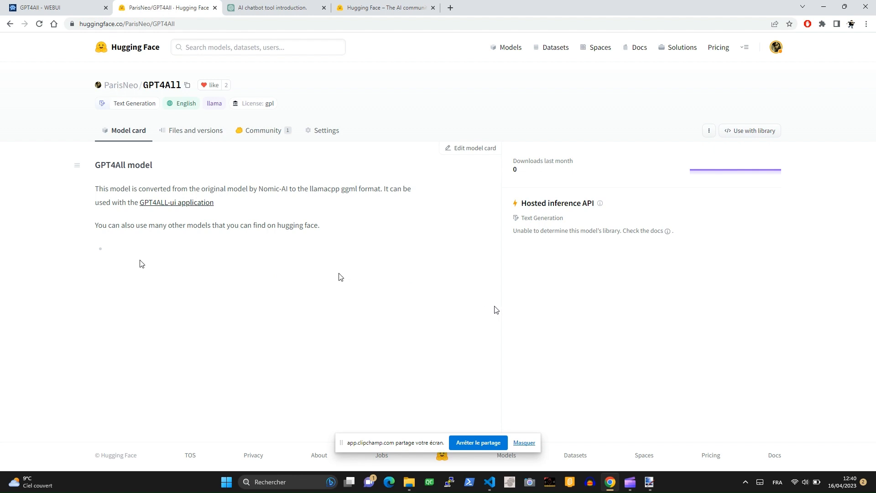
pyautogui.moveTo(259, 107)
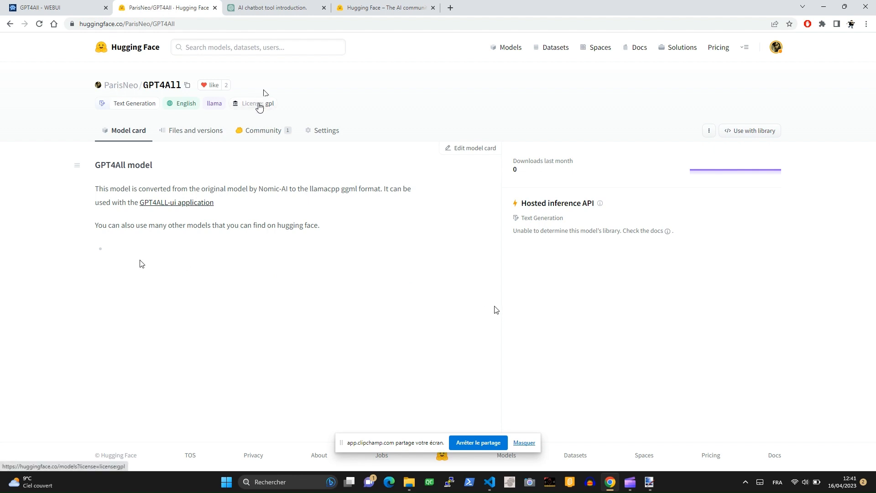
# View the GPT4All model card on Hugging Face
pyautogui.click(255, 104)
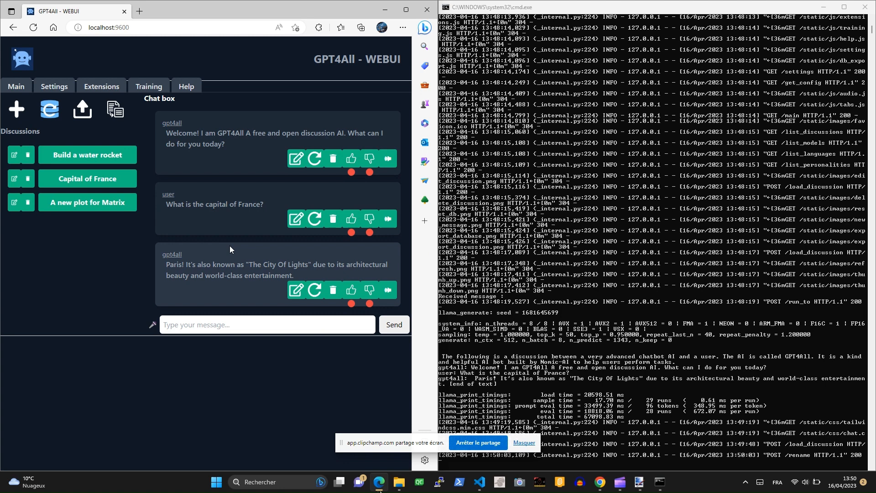
pyautogui.moveTo(301, 51)
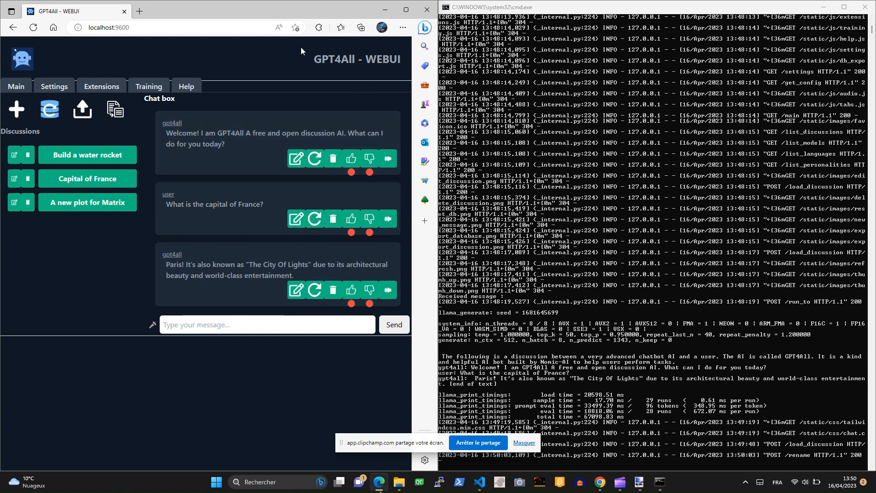
pyautogui.moveTo(267, 357)
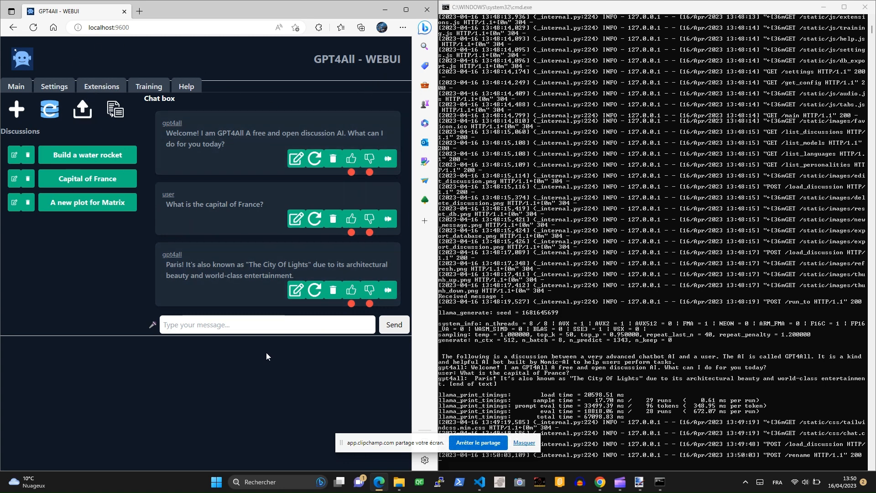